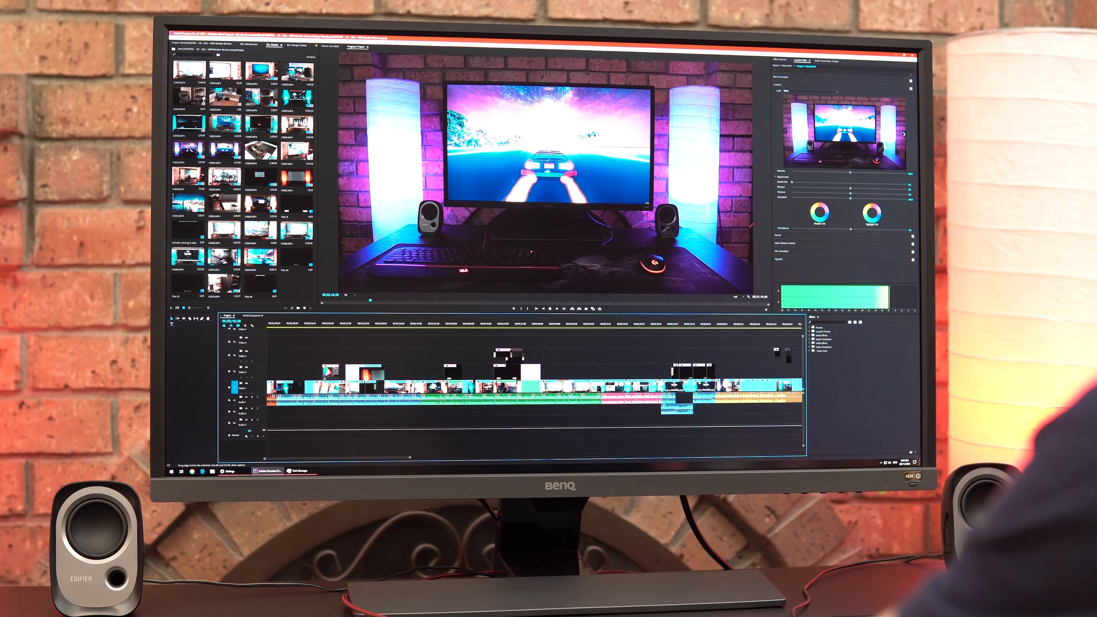
pyautogui.click(633, 324)
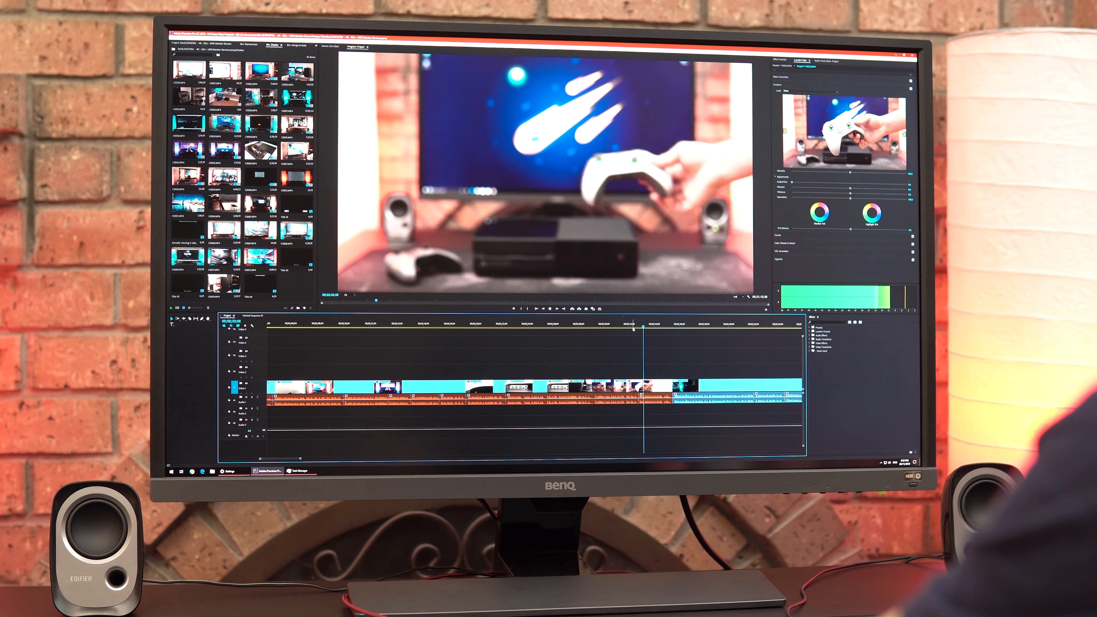